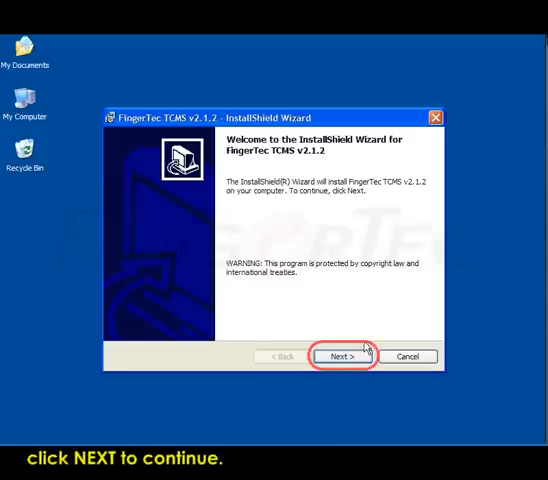
Move past the installer welcome page and accept the licence agreement terms.
left_click(344, 356)
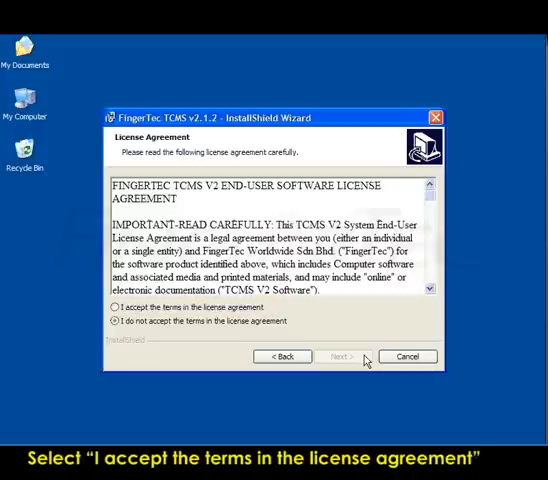
left_click(113, 306)
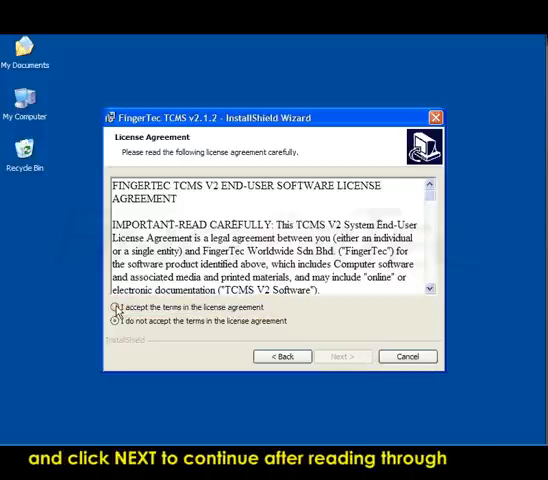
left_click(112, 306)
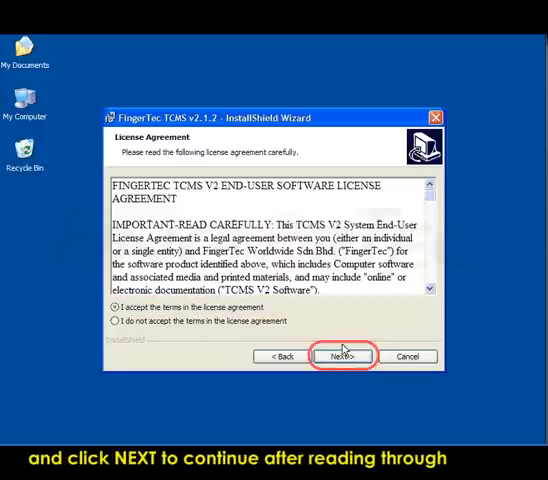
left_click(340, 356)
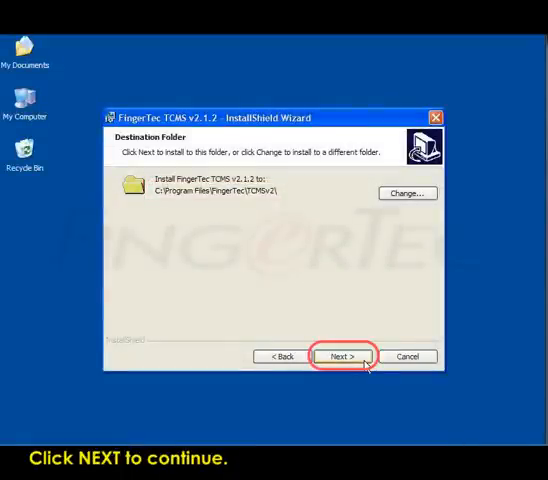
Install into the default C:\Program Files\FingerTec\TCMSv2\ folder and close the finished installer.
left_click(344, 356)
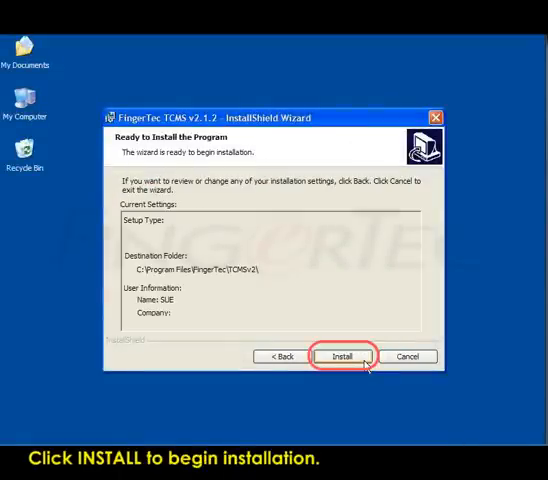
left_click(342, 356)
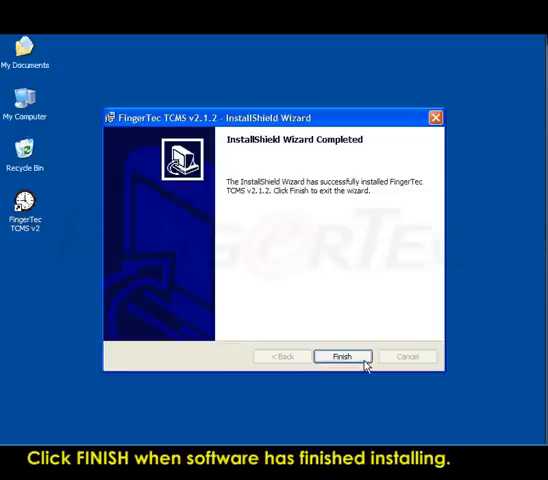
left_click(342, 356)
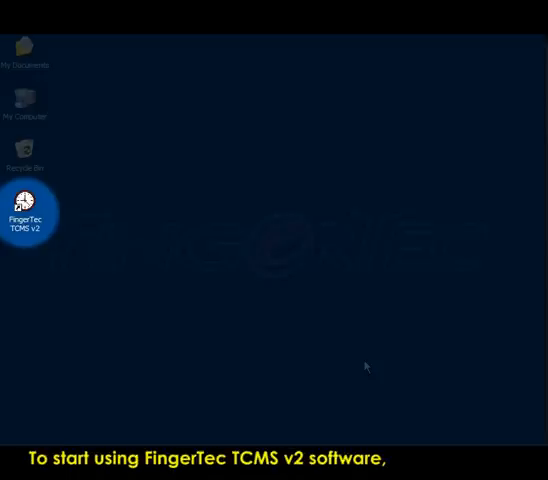
mouse_move(322, 346)
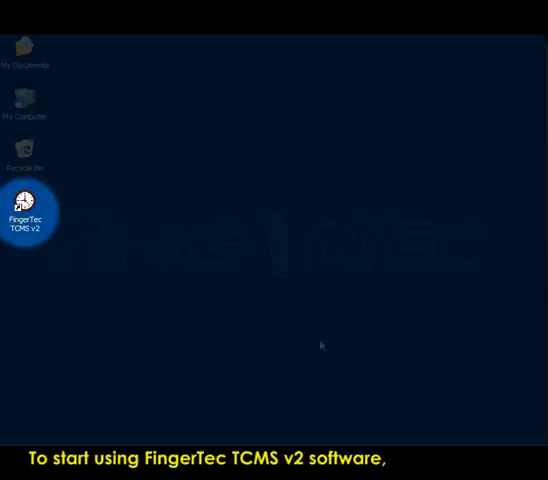
Launch FingerTec TCMS v2 from its desktop shortcut icon.
double_click(25, 200)
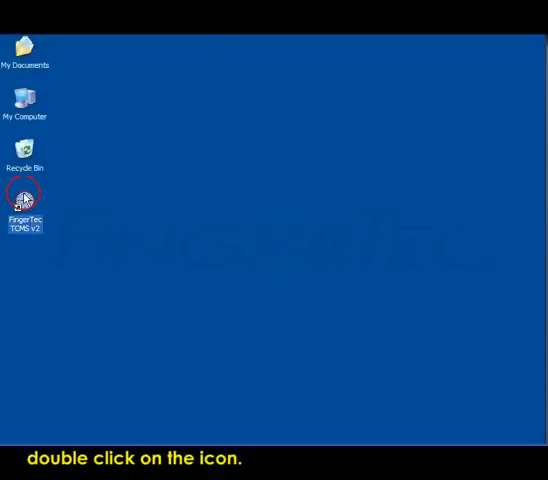
double_click(25, 195)
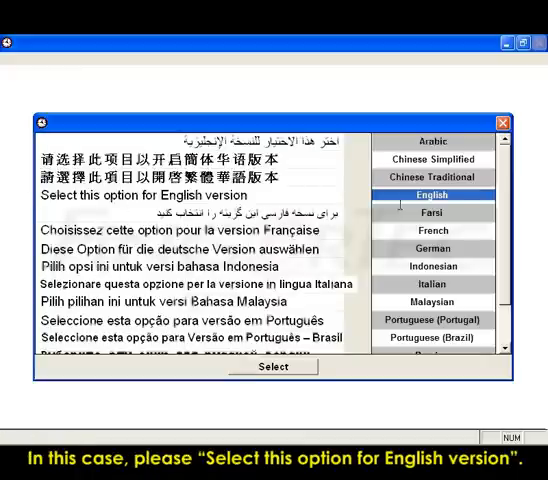
mouse_move(336, 322)
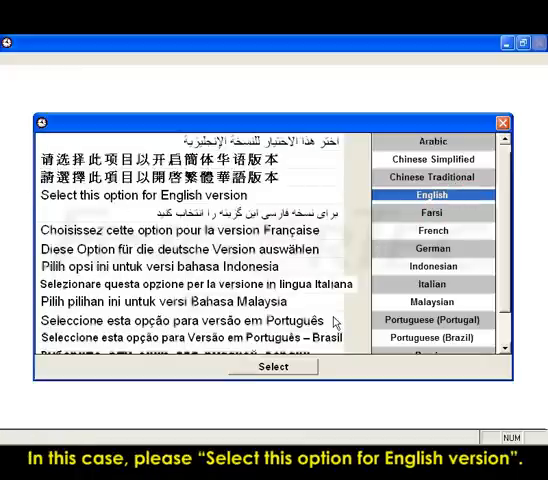
Choose the English language version of TCMS v2.
left_click(271, 366)
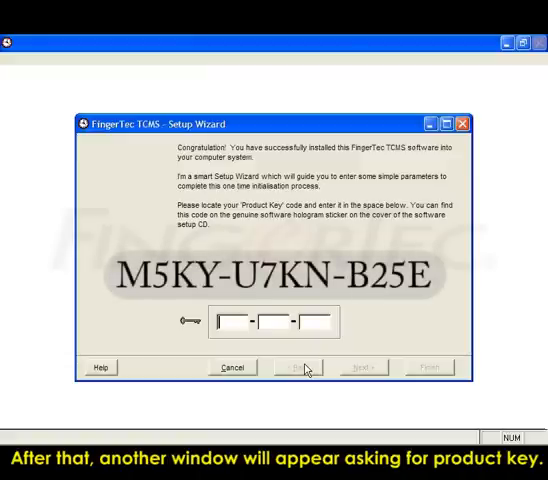
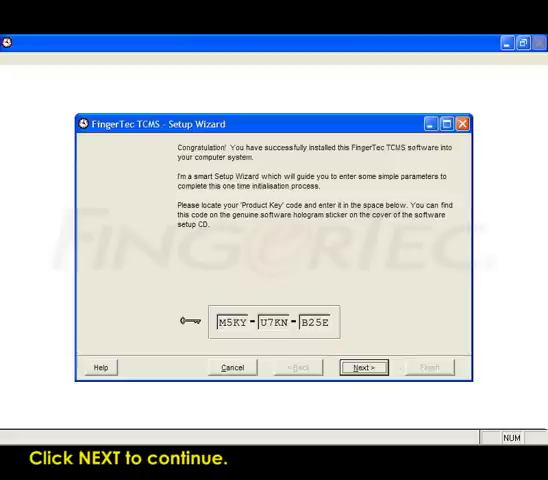
left_click(361, 367)
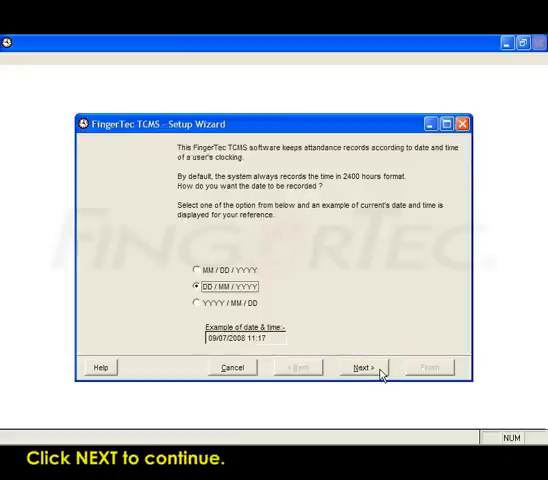
Keep DD / MM / YYYY dates, default day type names and default weekly working schedule.
left_click(356, 366)
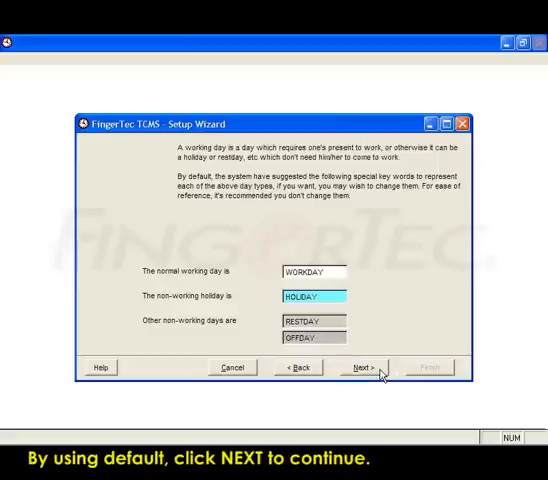
left_click(354, 367)
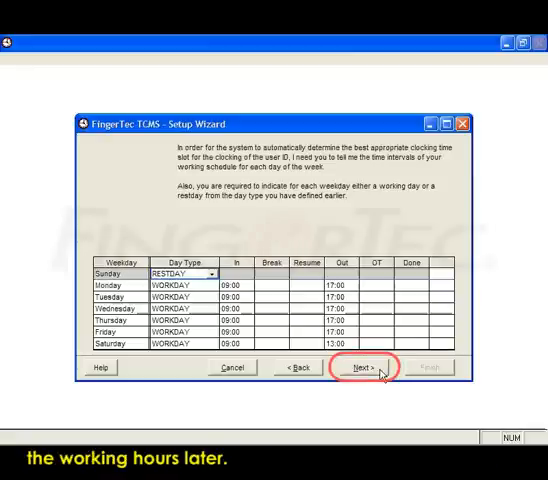
left_click(350, 367)
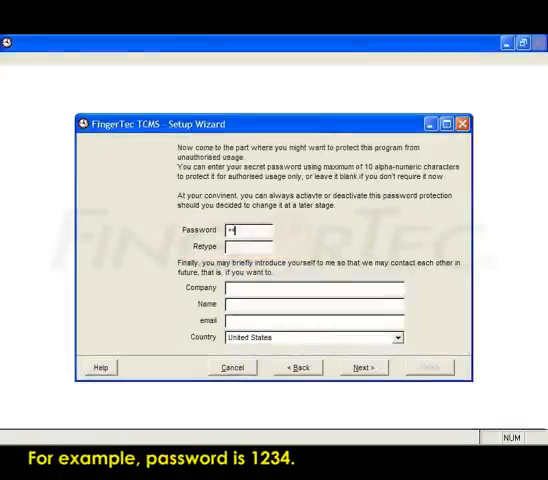
type("234")
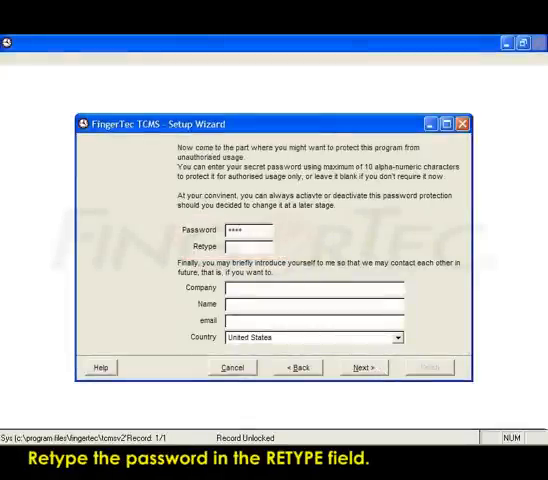
type("****")
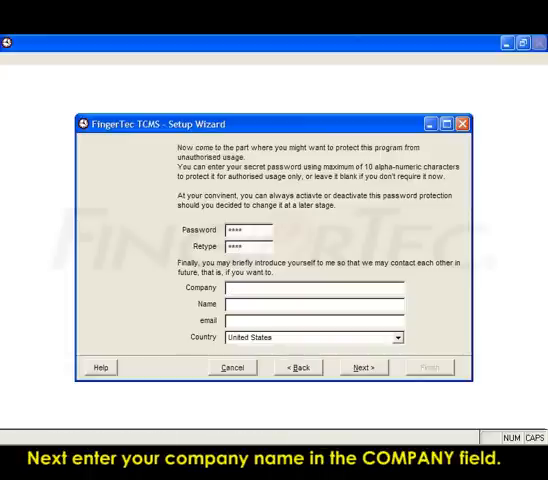
type("PUC")
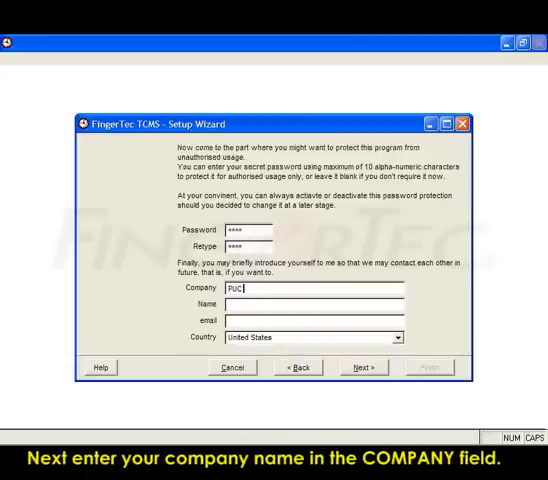
type("FOUNDER")
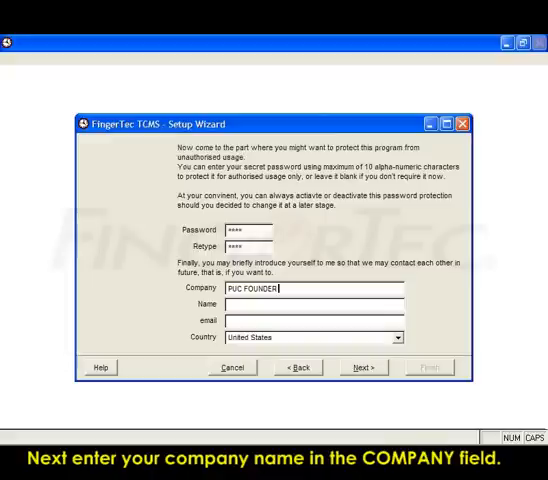
type("(MSC) BHD")
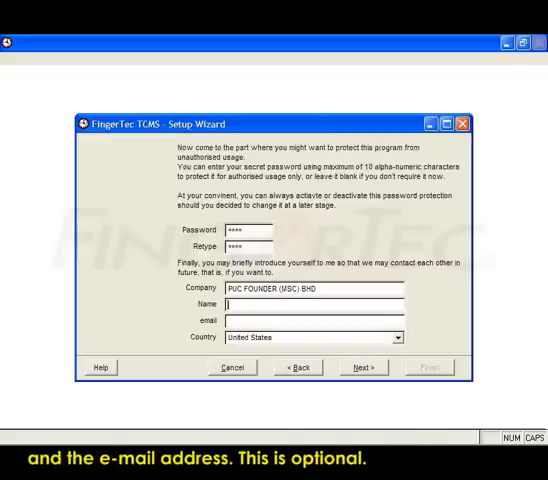
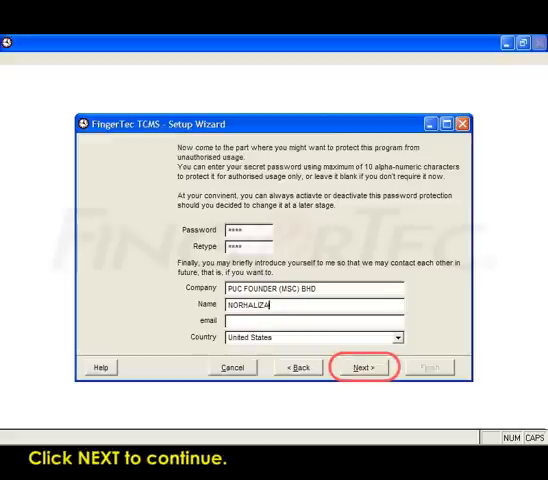
left_click(362, 366)
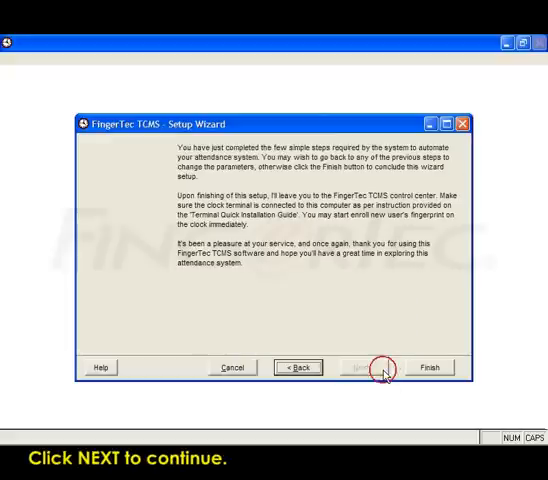